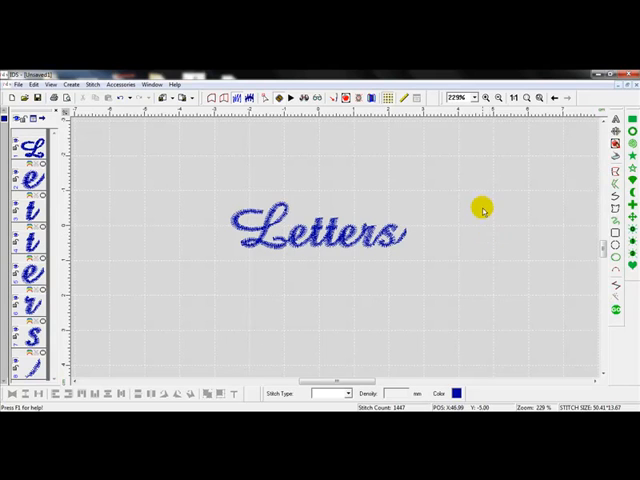
mouse_move(305, 242)
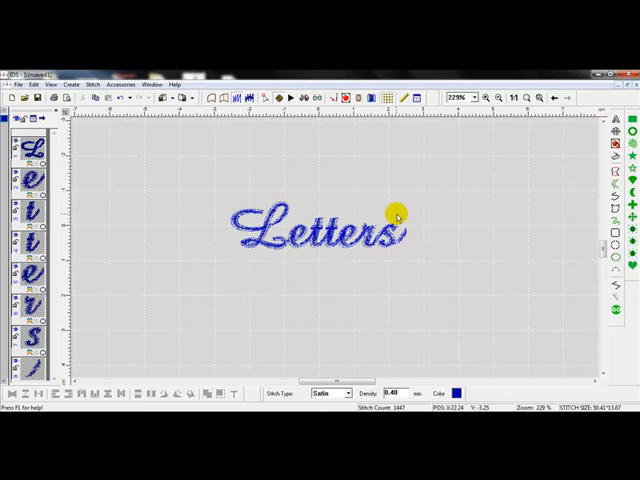
mouse_move(385, 218)
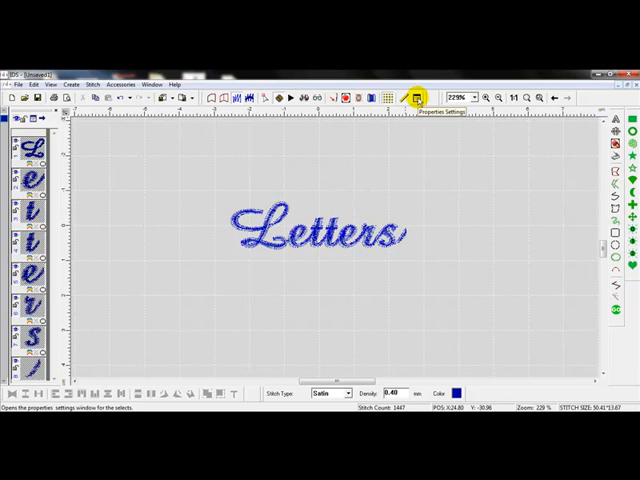
Open the Area Object Stitch Properties dialog for the satin Letters design.
left_click(419, 97)
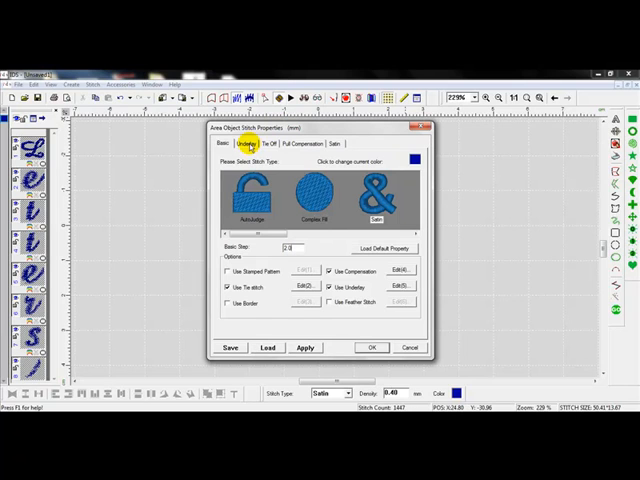
Add Center to the letters' underlay modes and show the pull compensation settings.
left_click(253, 146)
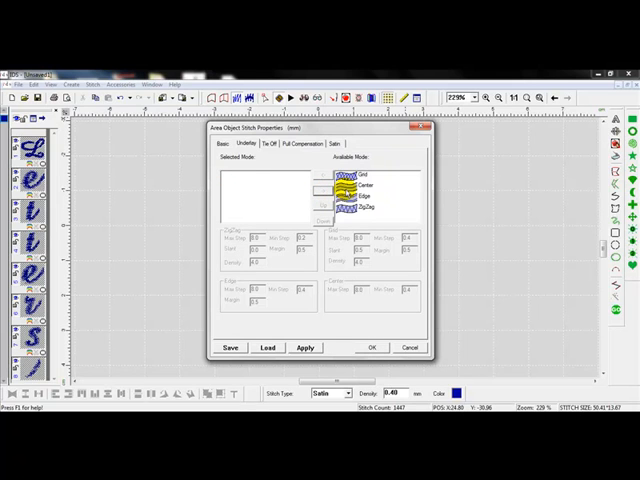
left_click(376, 191)
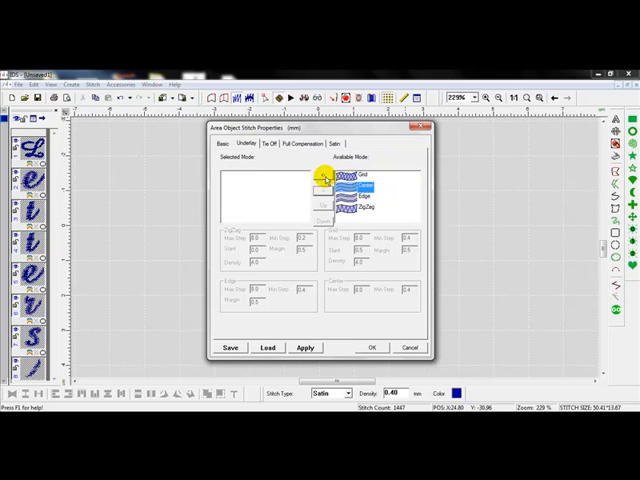
double_click(378, 184)
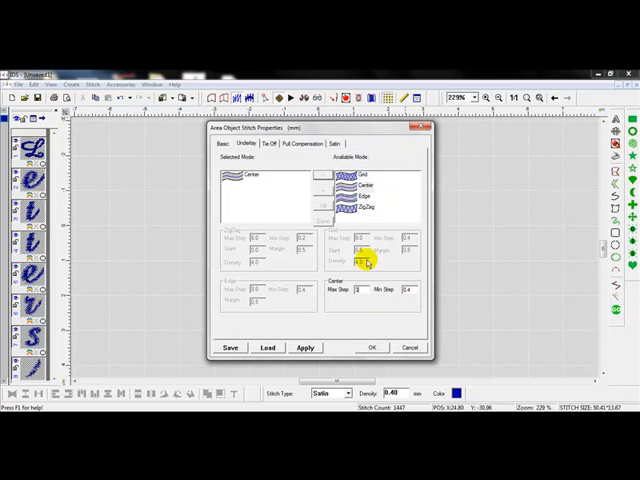
left_click(311, 144)
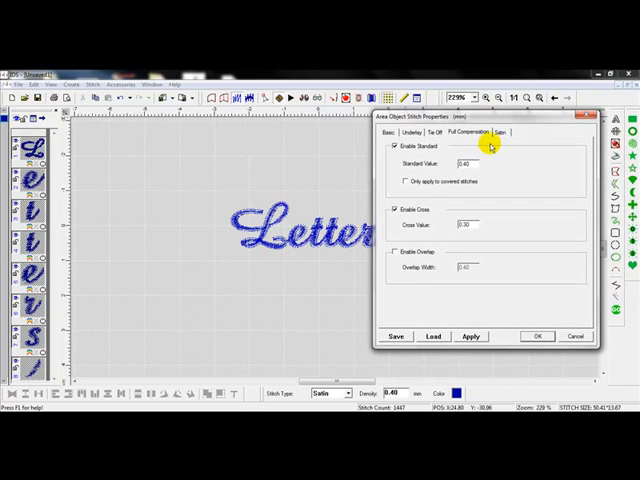
Change the Standard pull compensation value from 0.40 to 0.20.
left_click(461, 162)
type("0.2")
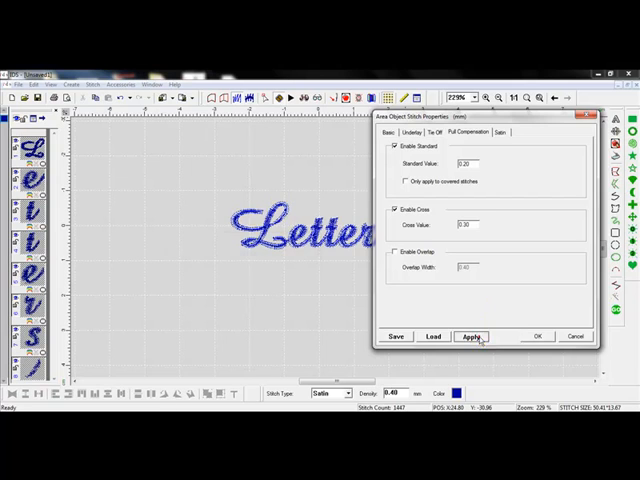
Apply the 0.20 standard compensation and set cross compensation to 0.15.
left_click(471, 336)
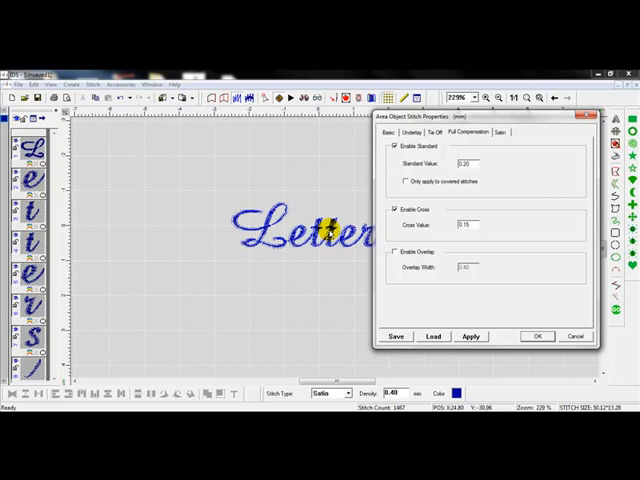
Uncheck Use Auto Stitch Shortening in the letters' Satin settings, leaving long-stitch breaking on.
left_click(501, 132)
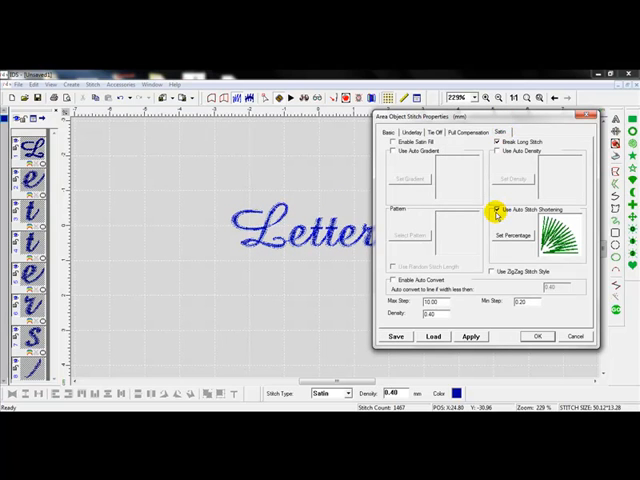
left_click(497, 210)
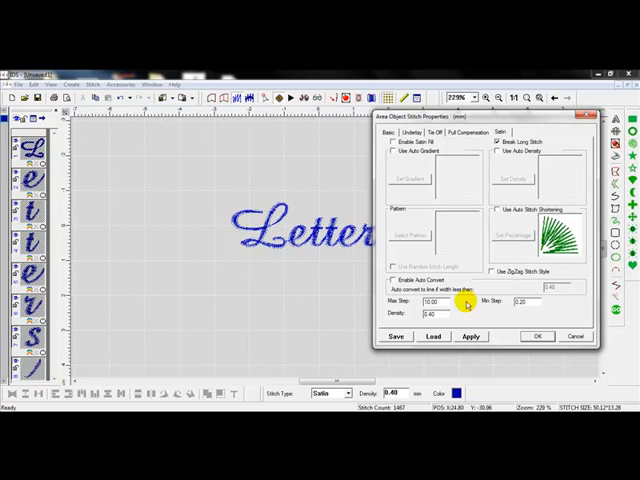
left_click(428, 313)
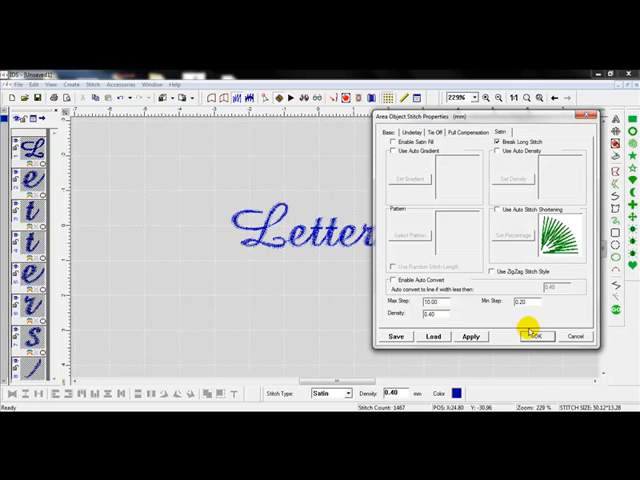
Accept the edited stitch properties and reopen them on the Basic settings.
left_click(534, 336)
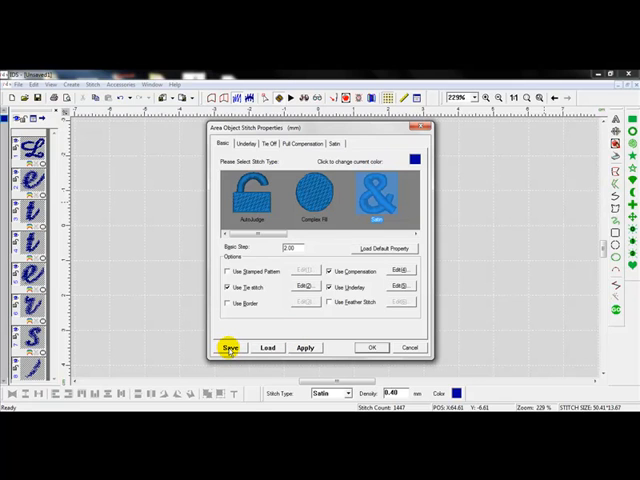
Save the stitch properties over default.std, confirm replacing it, and close the window.
left_click(231, 347)
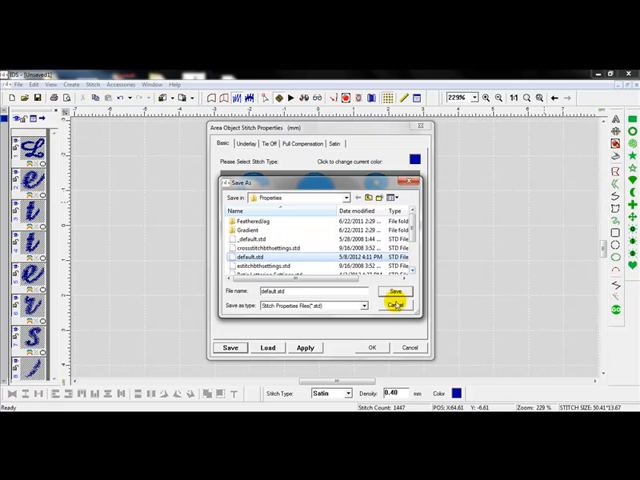
left_click(395, 292)
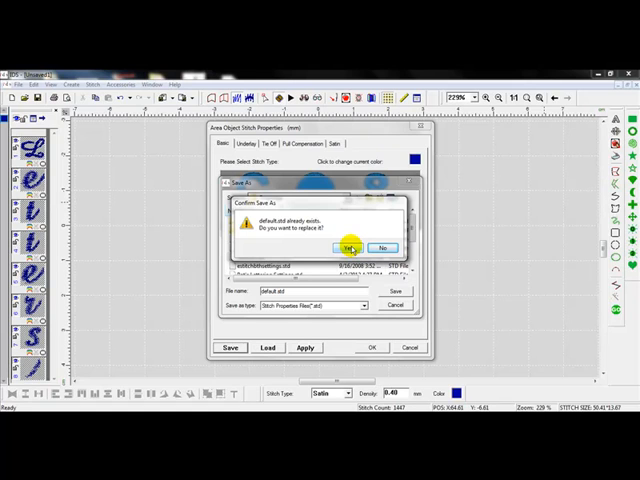
left_click(352, 247)
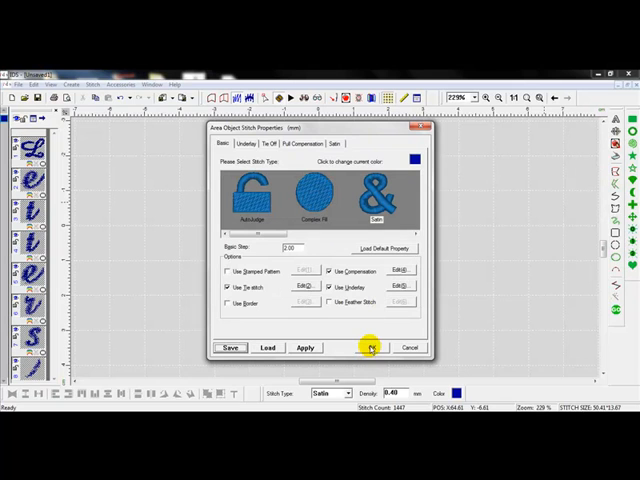
left_click(373, 348)
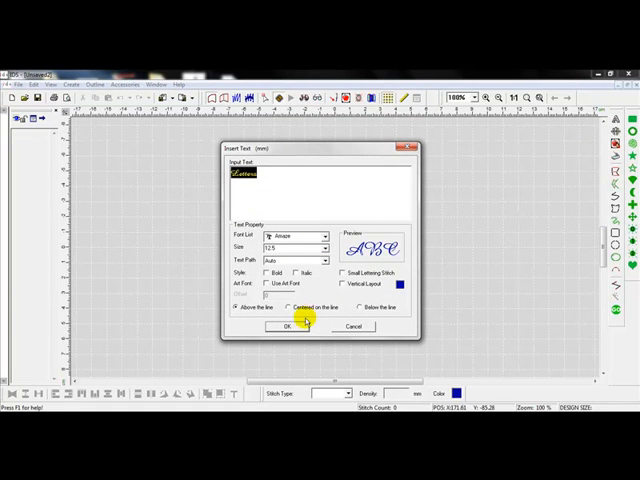
Edit Basic Step, choose Center underlay, and close the letters' stitch properties.
left_click(287, 326)
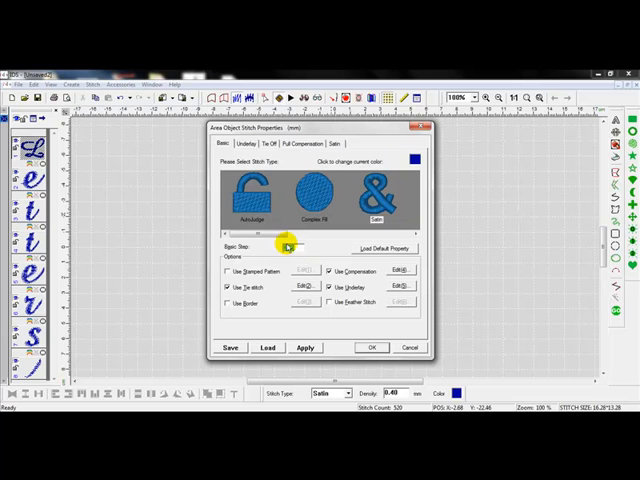
left_click(241, 145)
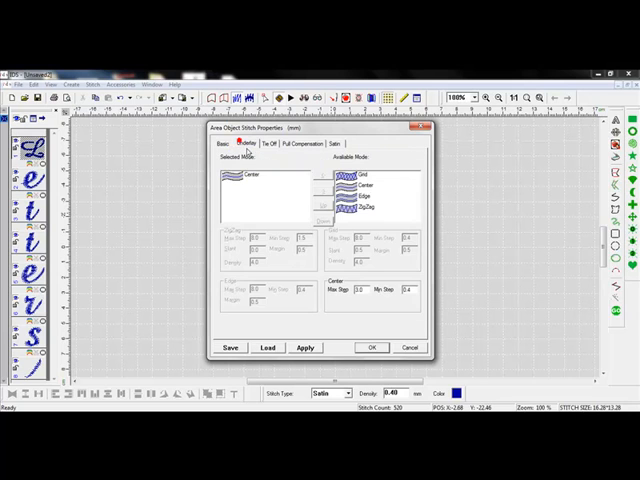
left_click(303, 144)
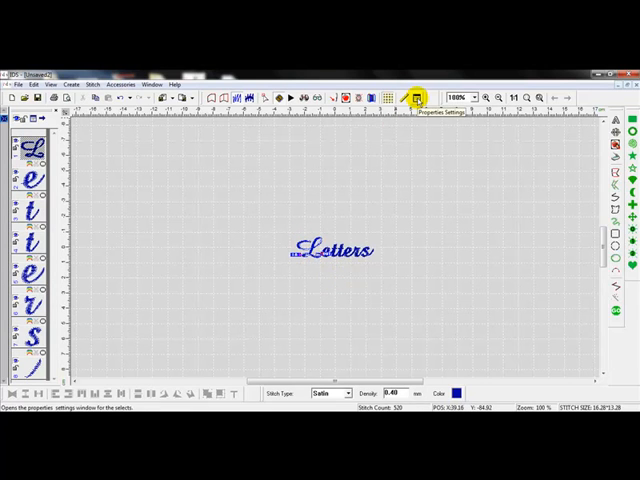
Save the letters' satin stitch settings as a property file named 'small Let'.
left_click(420, 97)
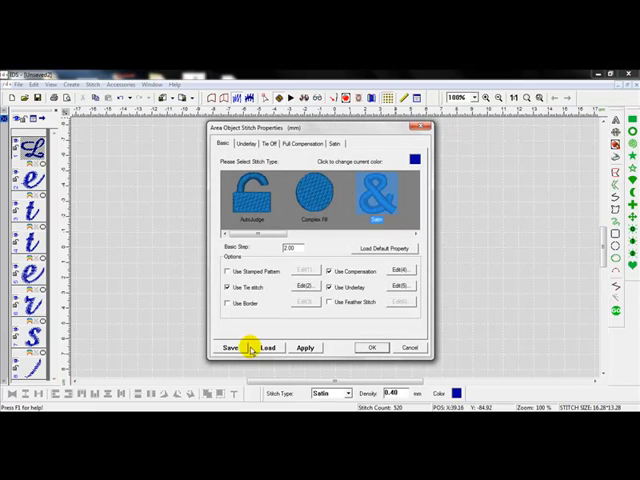
left_click(232, 347)
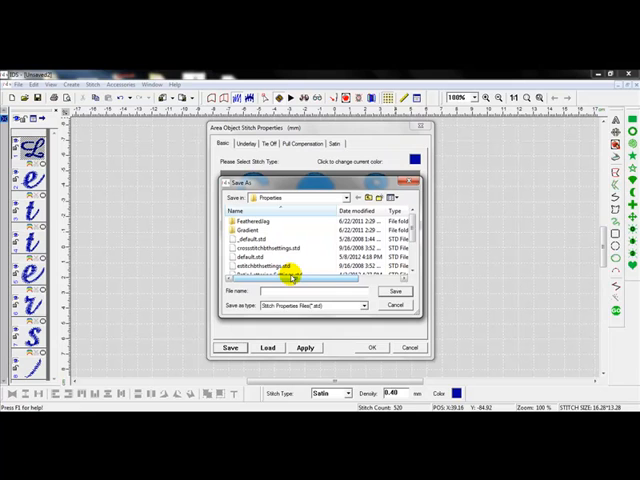
type("small Let")
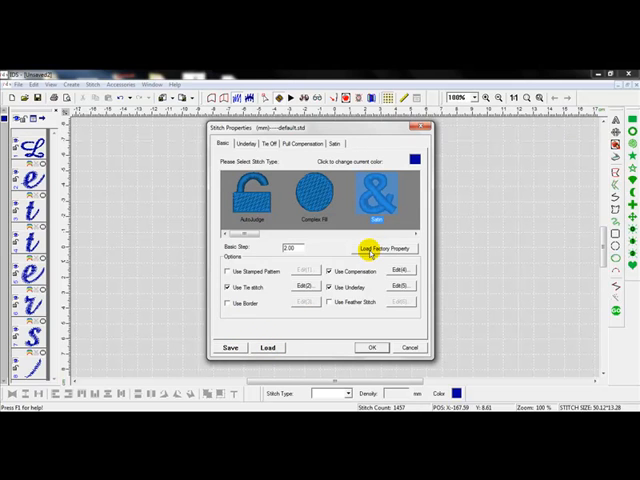
Load factory properties into default.std and confirm the underlay is ZigZag only.
left_click(384, 248)
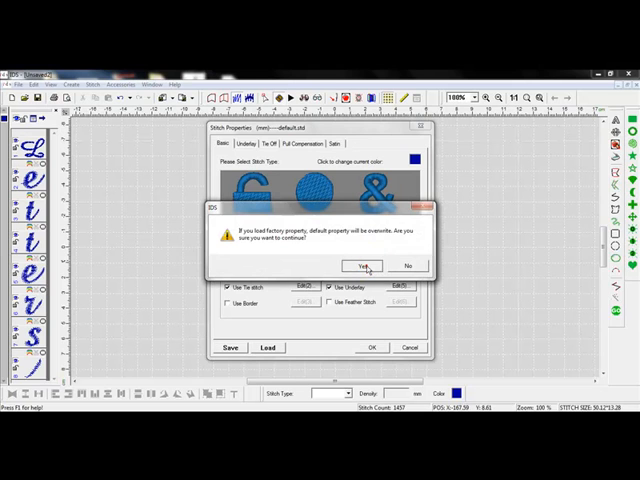
left_click(364, 266)
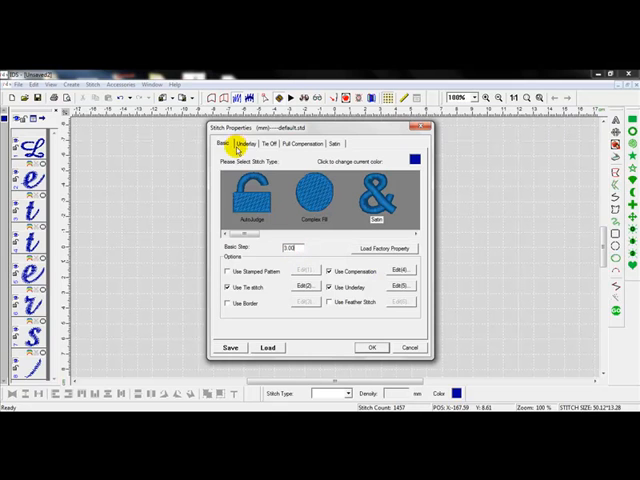
left_click(243, 144)
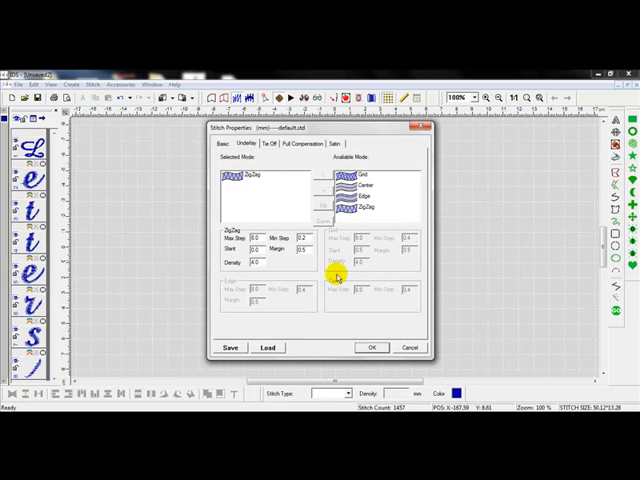
left_click(371, 347)
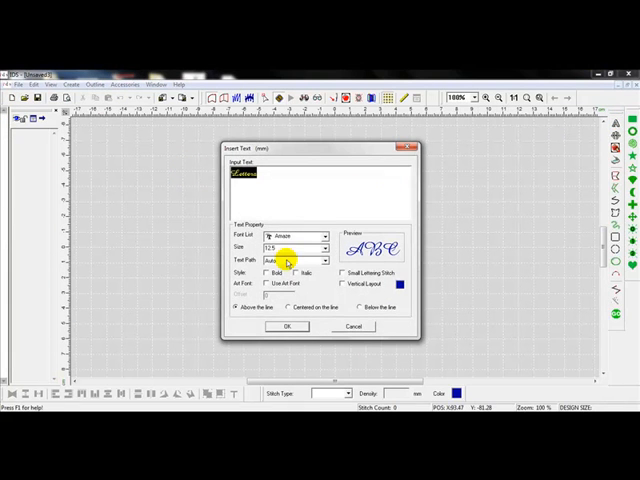
Place the blue satin 'Letters' text in Amaze font on the new design.
left_click(287, 326)
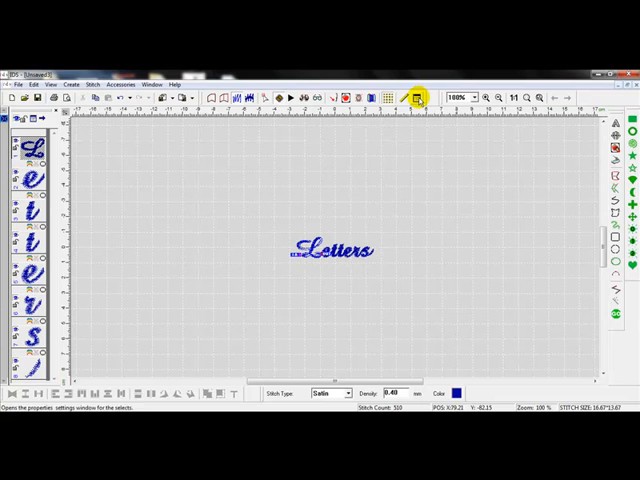
Load a saved .std stitch-property file and apply it to the Letters text.
left_click(415, 96)
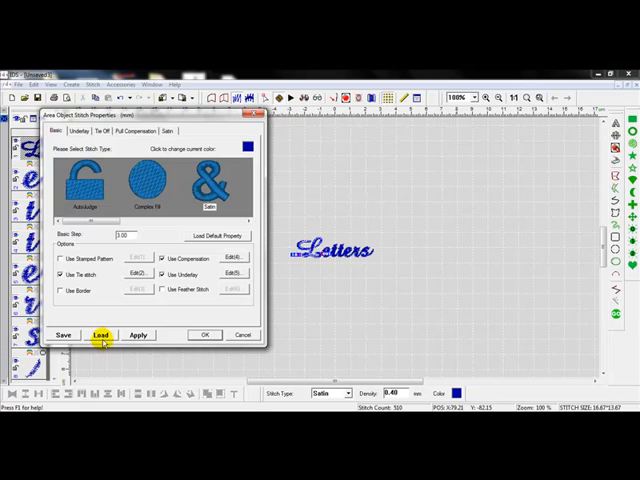
left_click(100, 334)
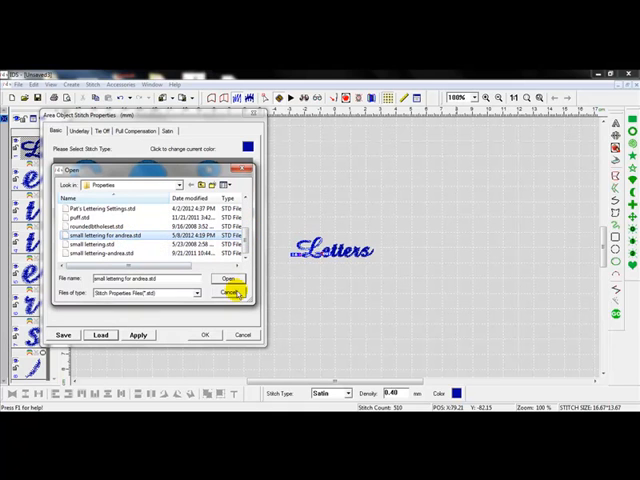
left_click(229, 292)
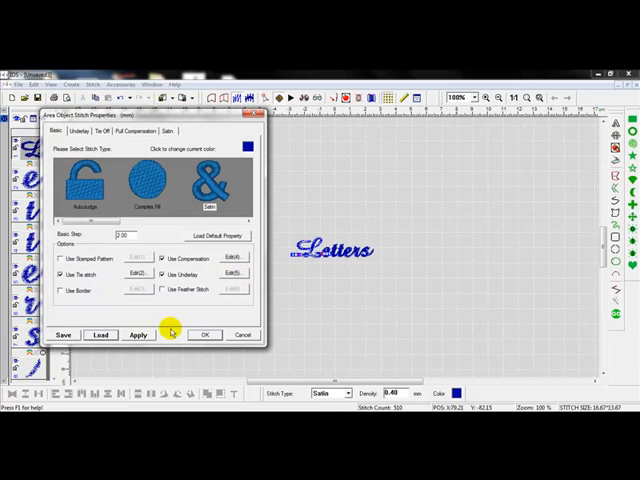
left_click(138, 334)
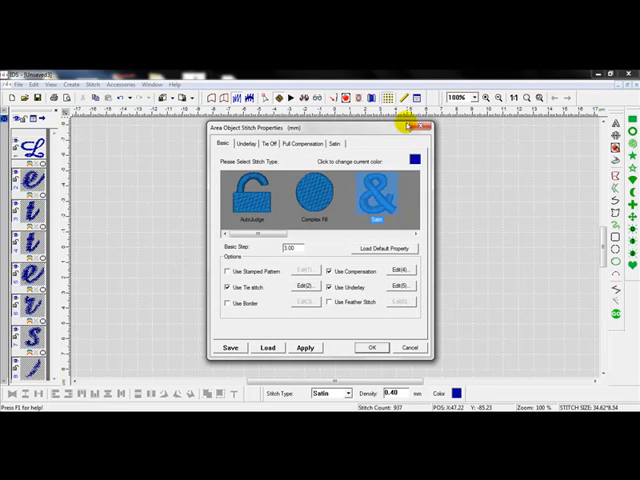
Load another saved .std property file and apply it, setting basic step to 2.00.
left_click(266, 347)
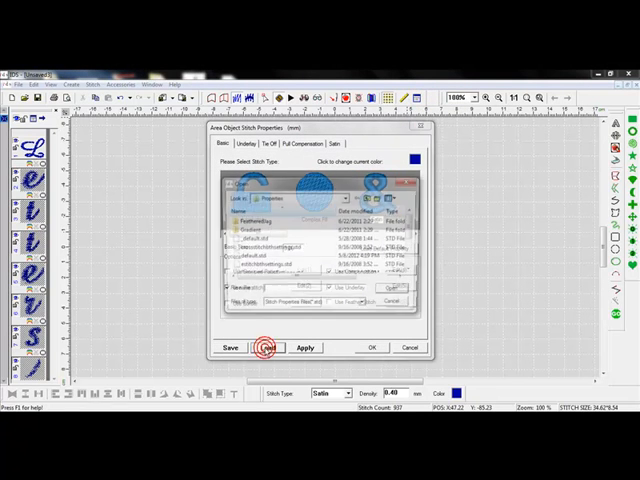
left_click(266, 347)
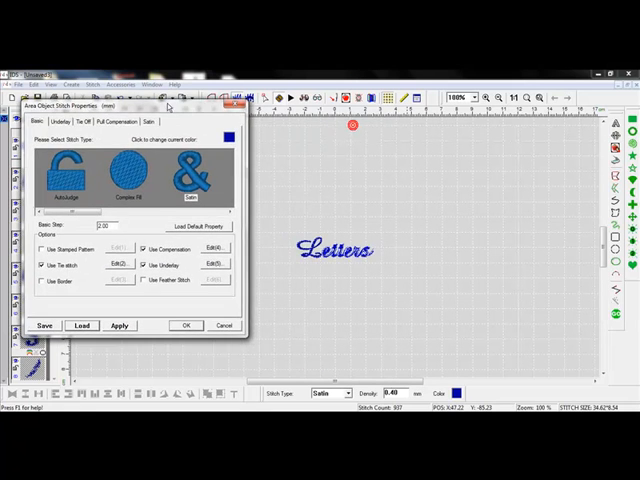
left_click(119, 325)
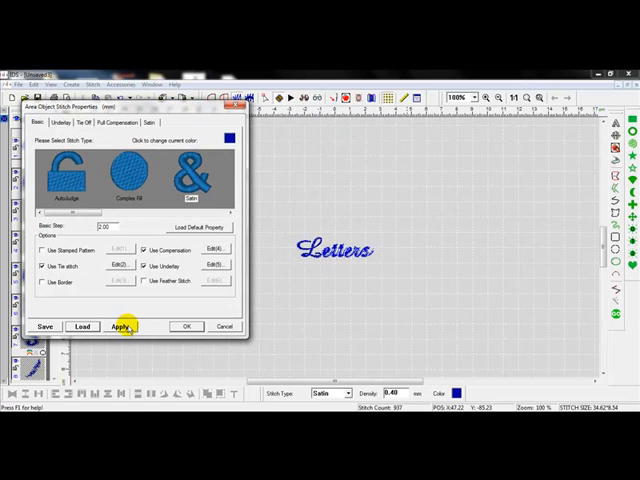